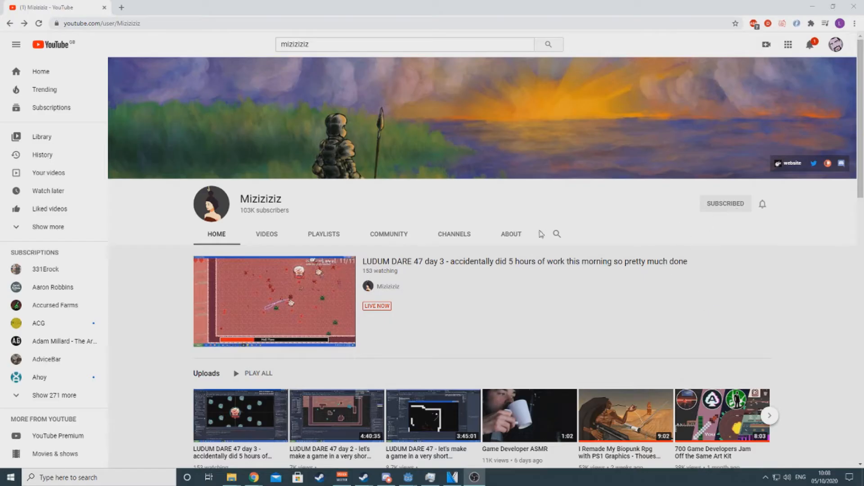
Step: Play the Doom clone tutorial from the channel page and jump ahead on the progress bar
click(274, 300)
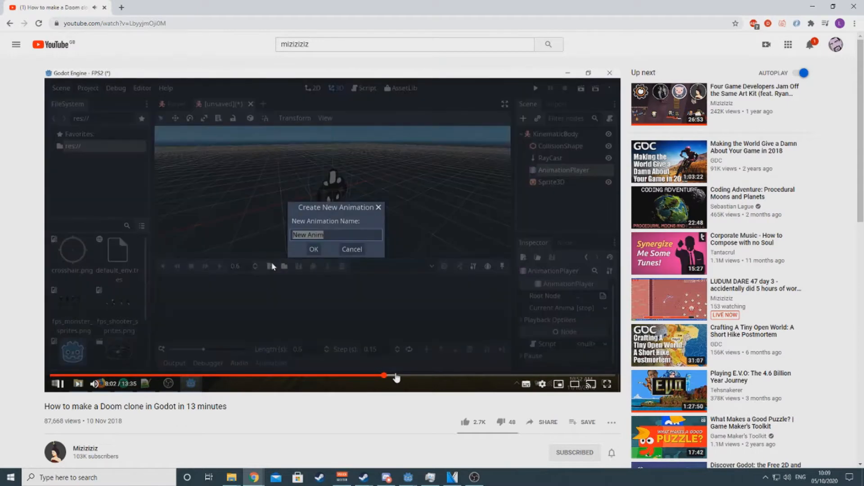
click(314, 249)
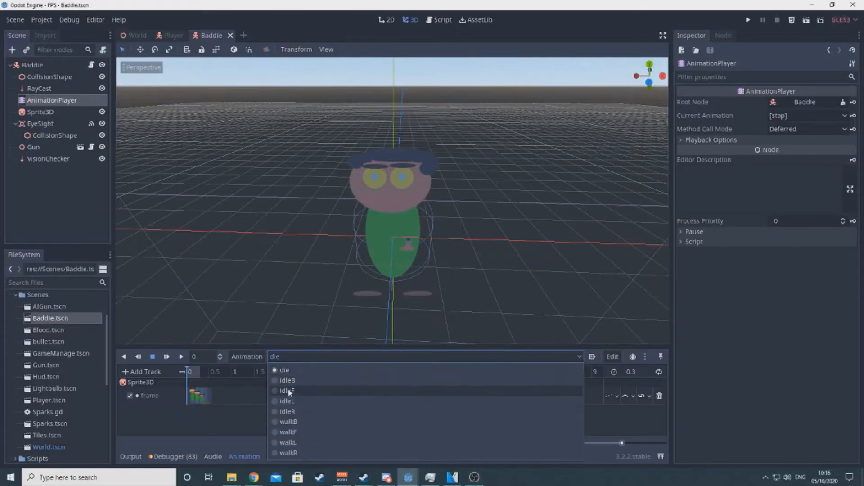
Step: Preview the Baddie's walkB and walkF animations from the Animation panel dropdown
click(287, 422)
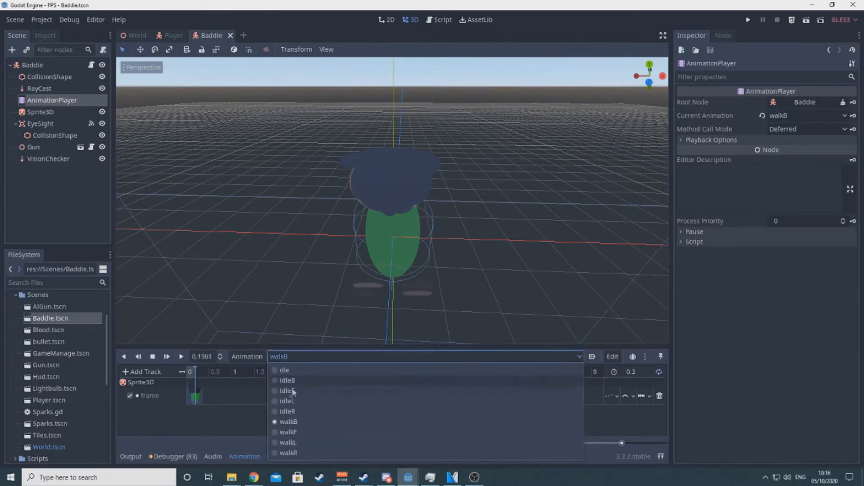
click(287, 431)
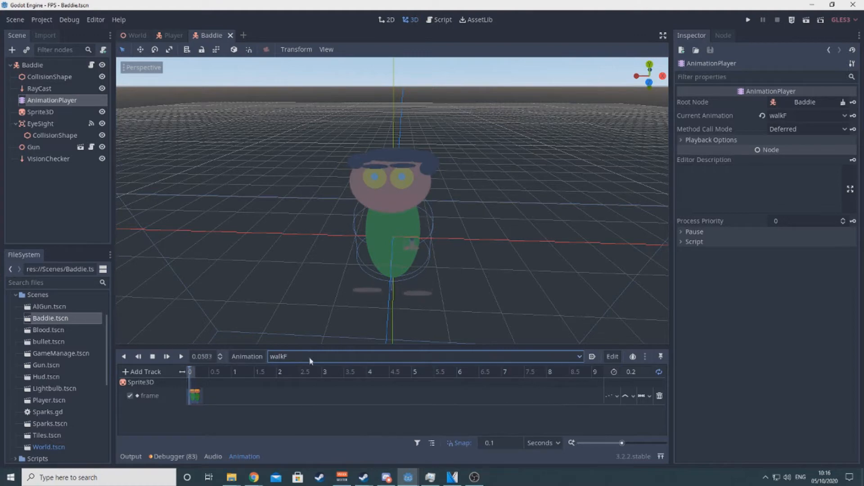
click(443, 19)
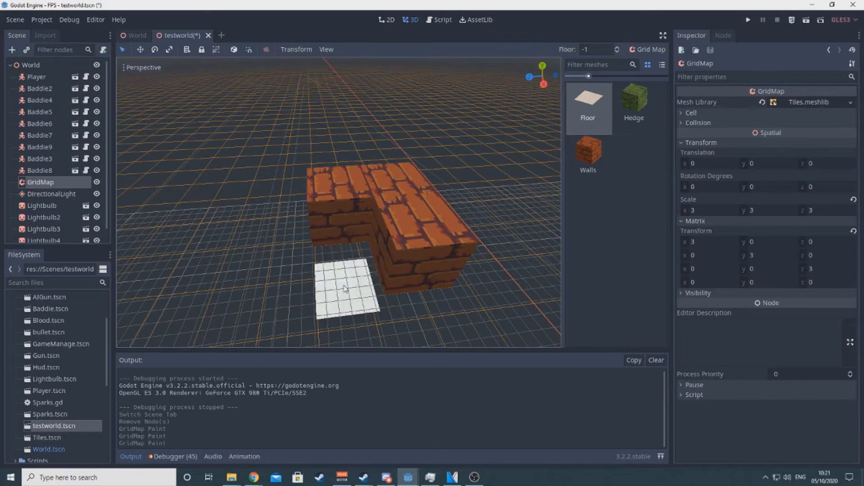
Step: Paint another floor tile and two brick wall blocks on the testworld GridMap
click(292, 262)
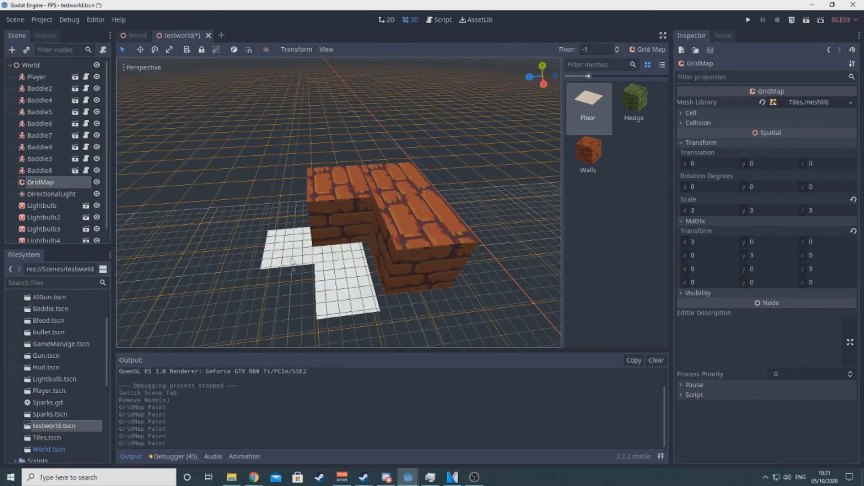
click(616, 52)
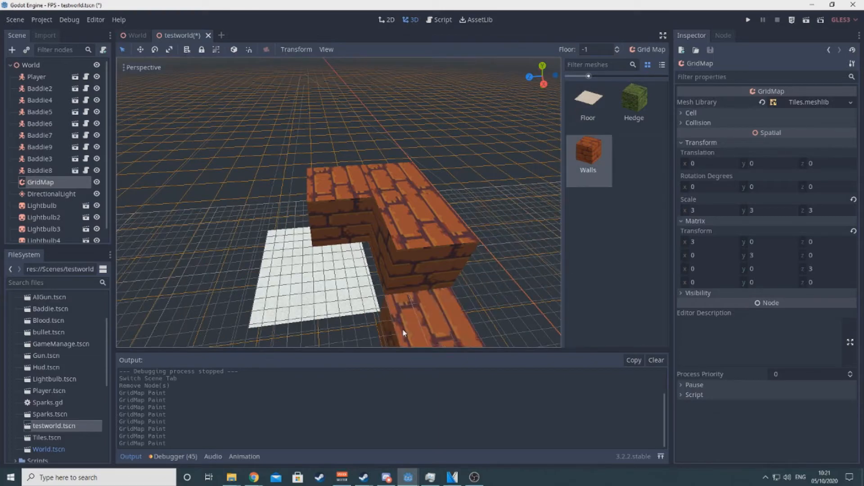
click(748, 19)
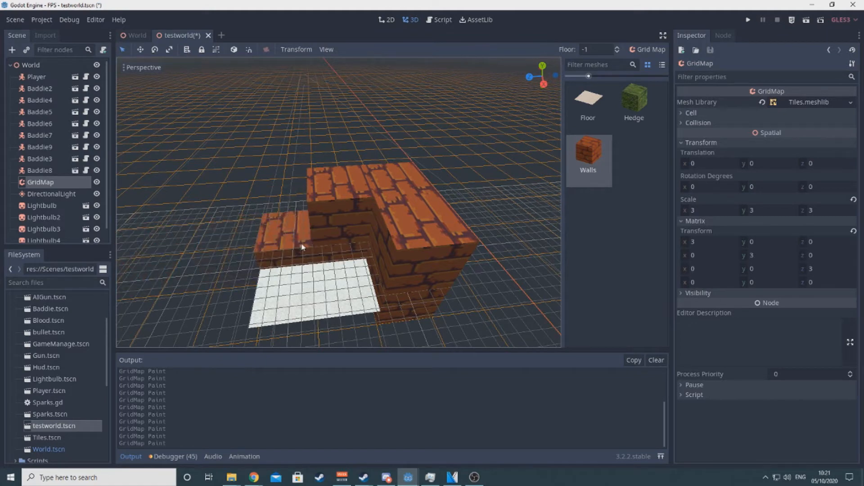
click(442, 19)
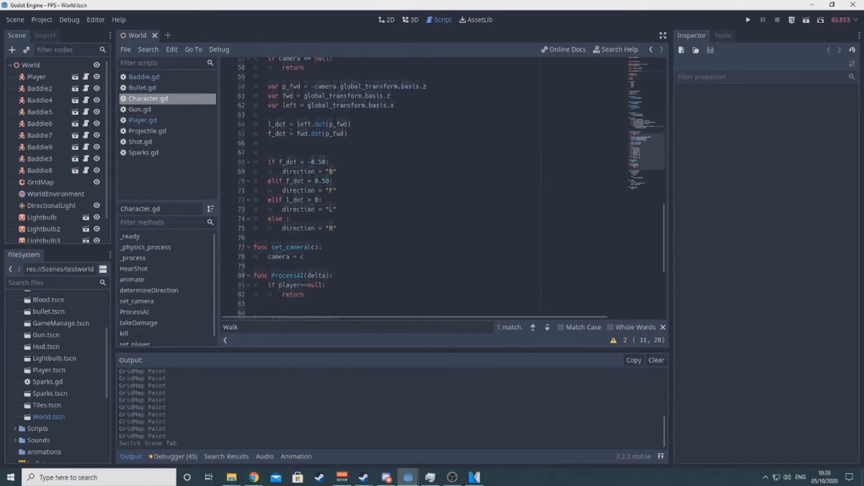
Step: Switch from Character.gd to Gun.gd and add a HearShot() loop over HearingRange in shoot()
scroll(down, 3)
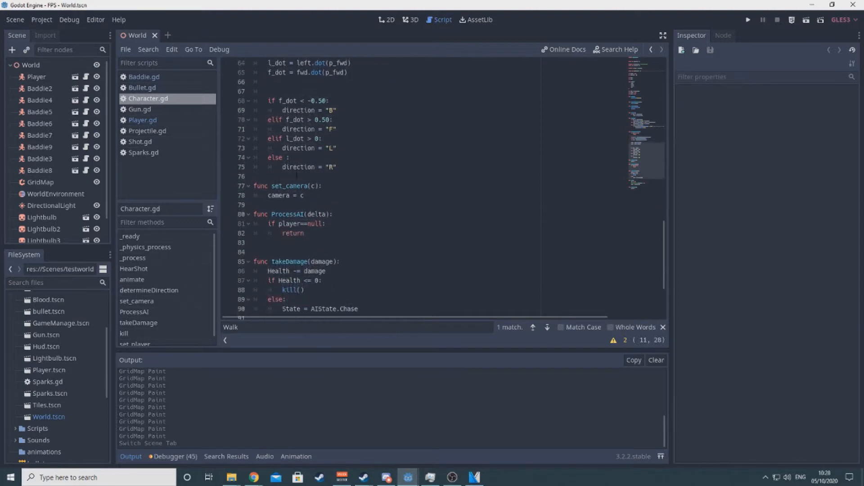
scroll(down, 3)
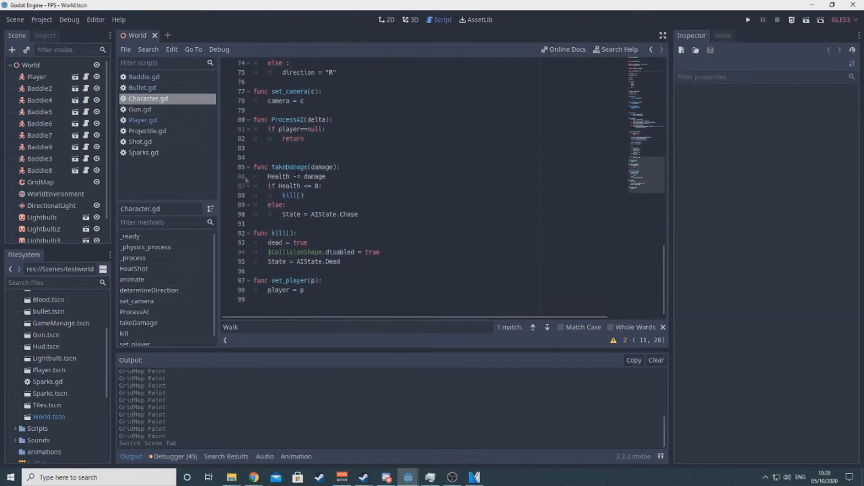
mouse_move(139, 109)
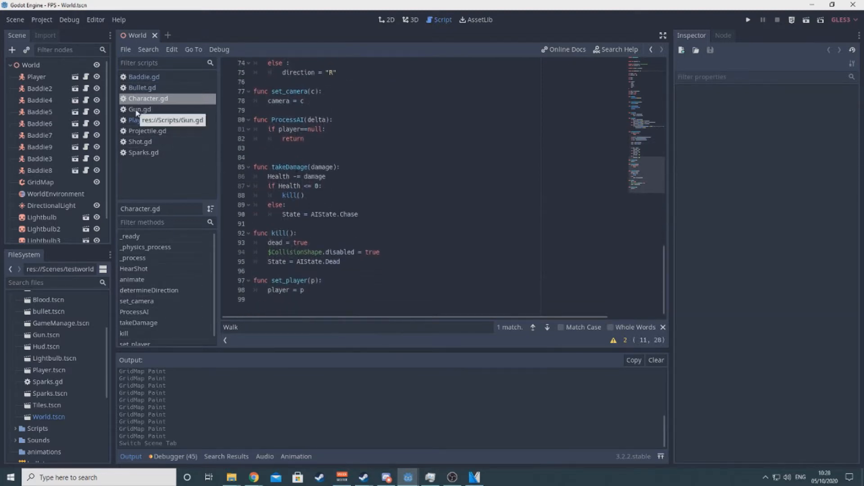
click(139, 109)
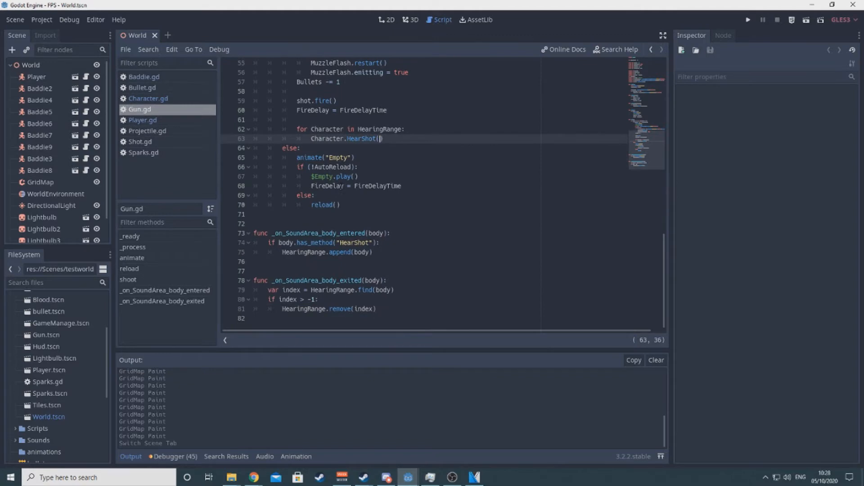
click(748, 20)
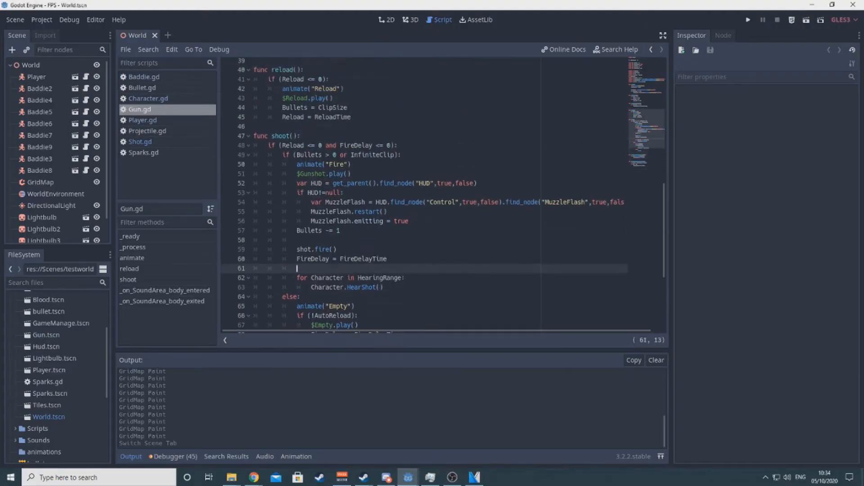
Step: Read through Shot.gd's fire() function, then switch to Projectile.gd
click(140, 142)
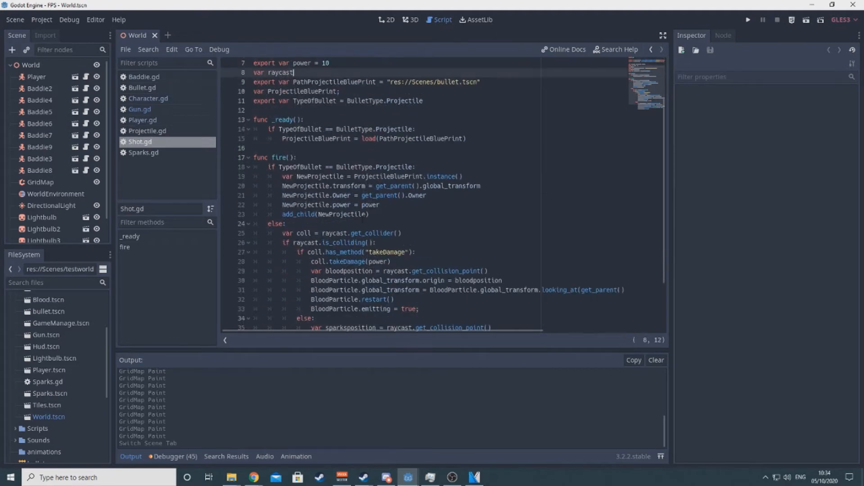
scroll(down, 3)
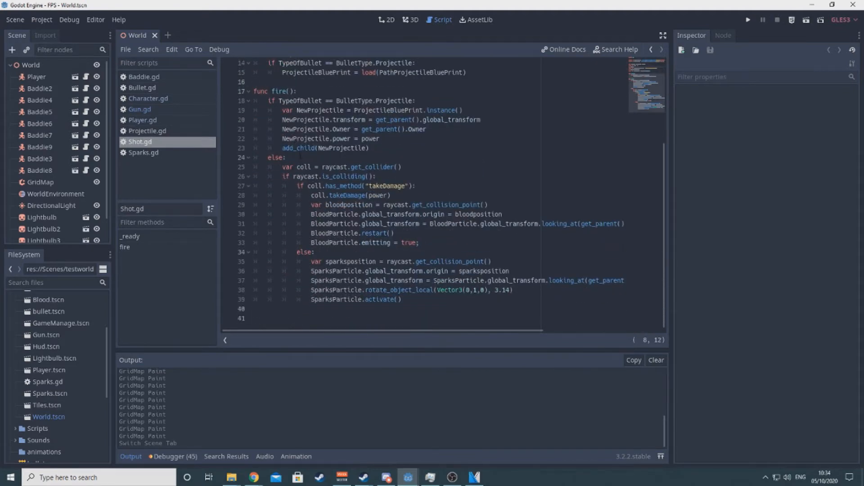
click(148, 130)
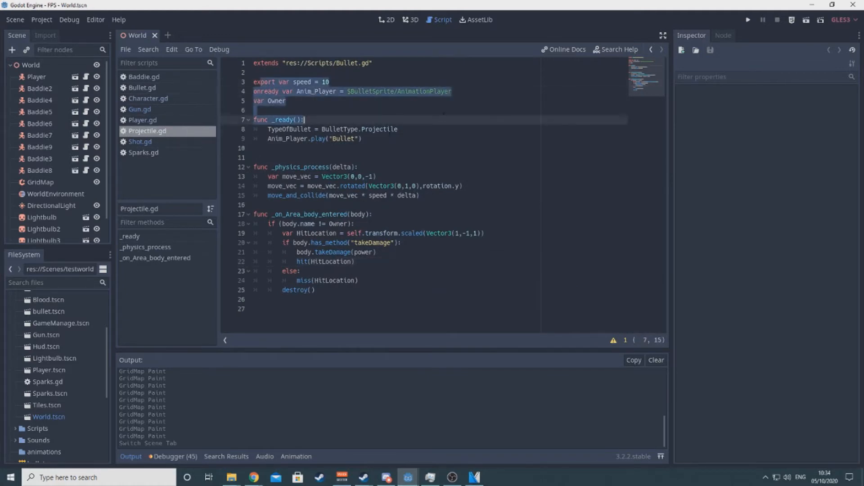
click(748, 20)
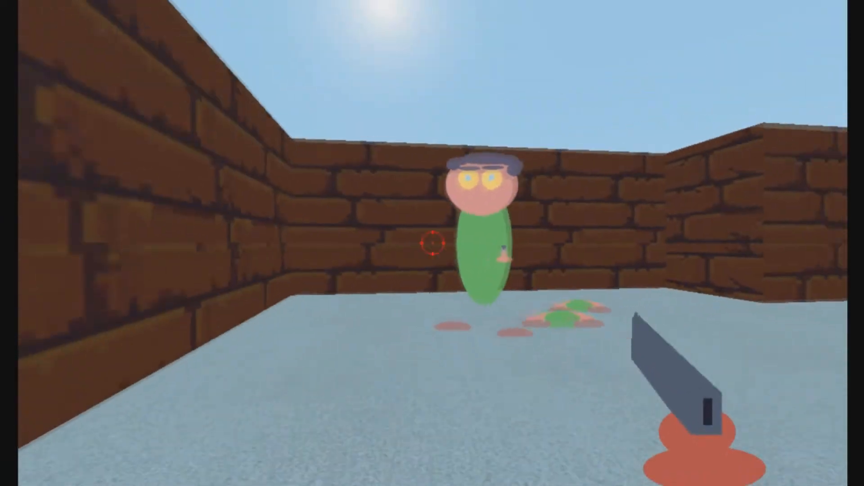
mouse_move(432, 243)
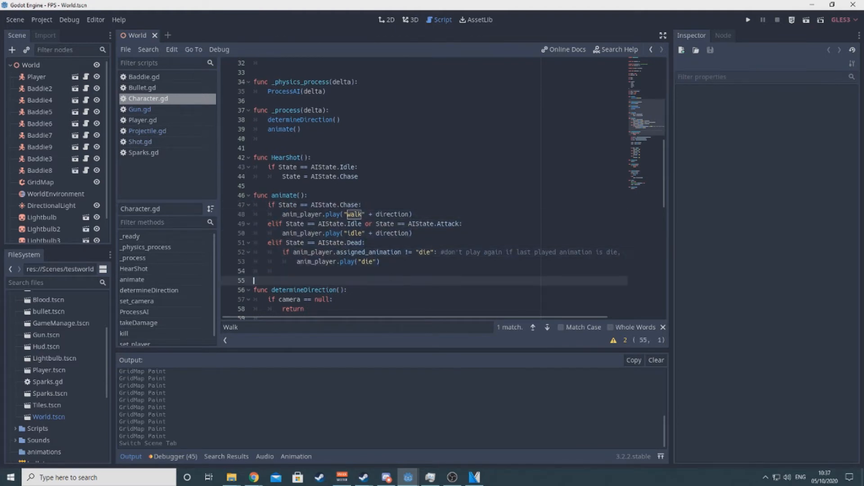
Step: Open Baddie.gd and scroll to the ProcessAI chase and attack state checks
click(144, 76)
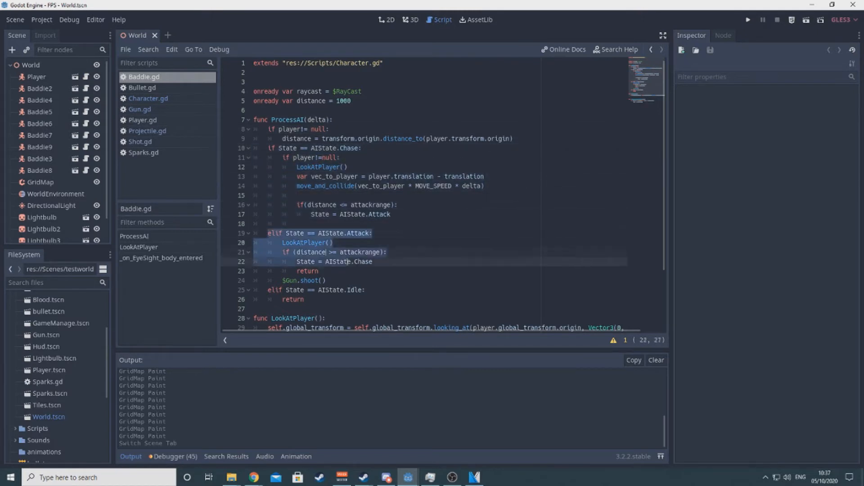
scroll(down, 3)
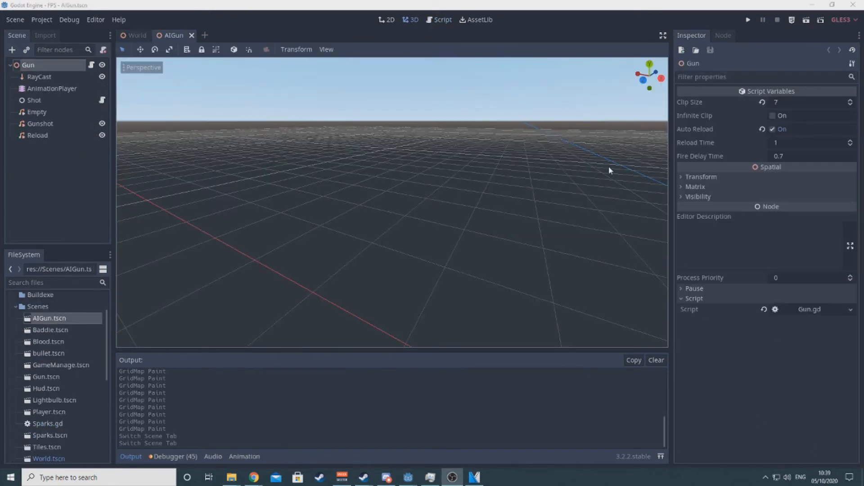
Step: Toggle the AI gun's Infinite Clip and Auto Reload checkboxes in the Inspector
click(773, 116)
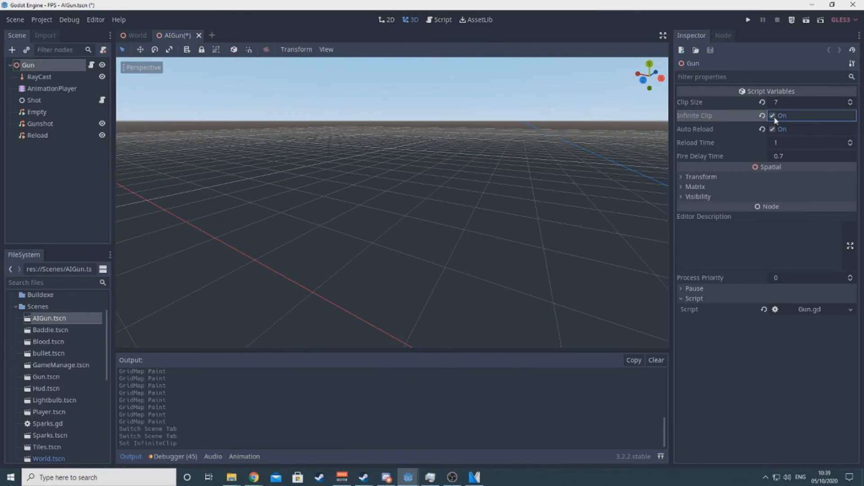
click(773, 129)
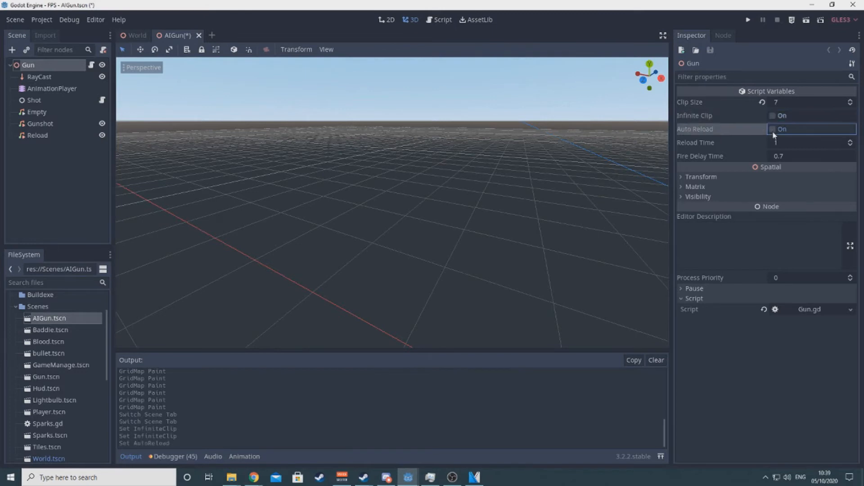
click(772, 130)
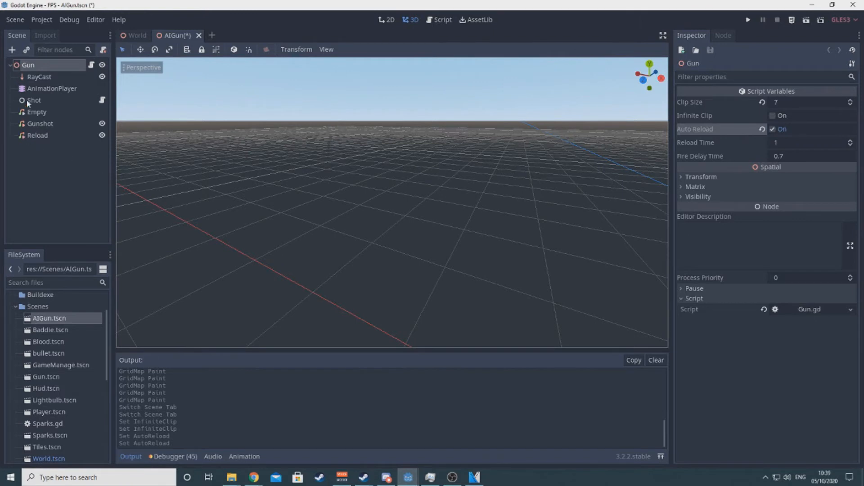
Step: Inspect the Shot node's power and bullet type settings, then open Gun.tscn
click(34, 100)
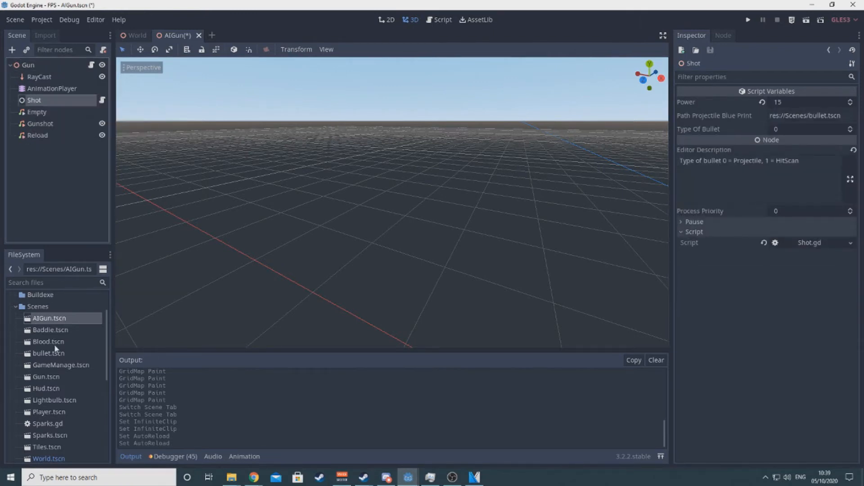
scroll(down, 3)
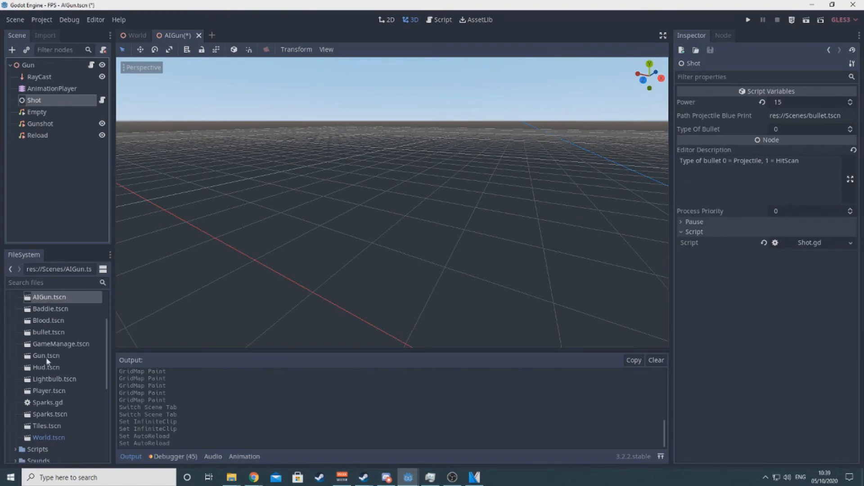
double_click(46, 355)
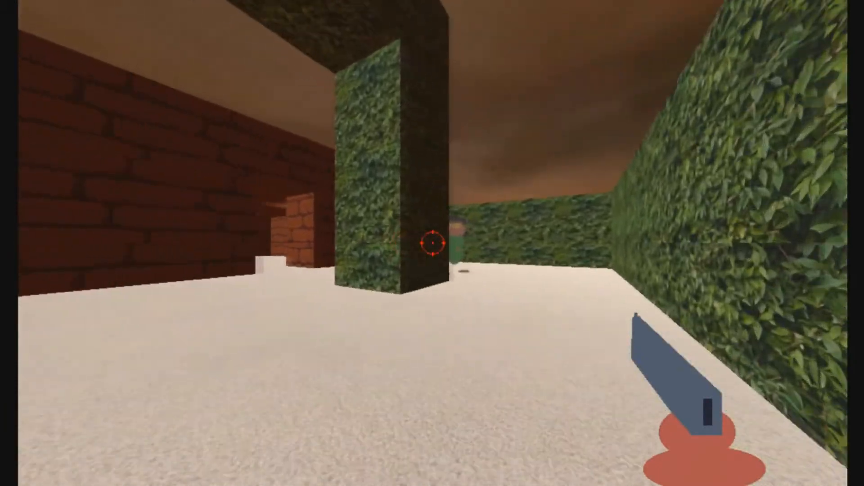
mouse_move(433, 242)
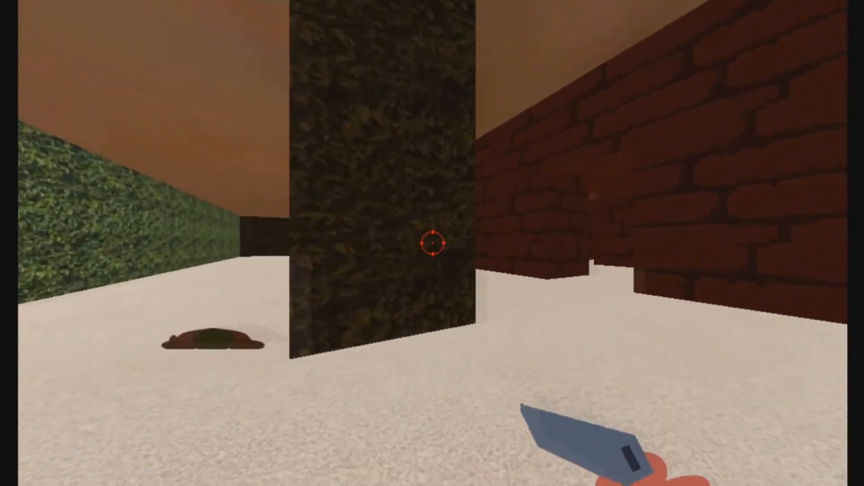